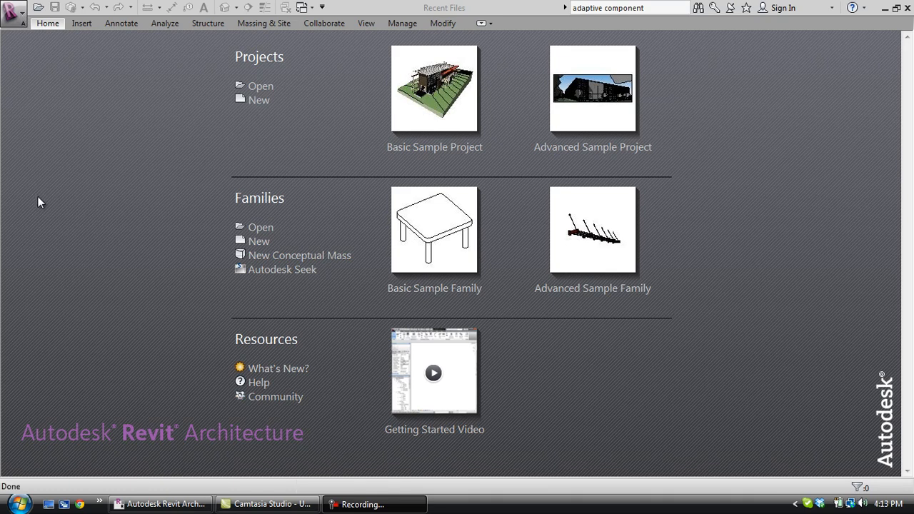
{"action": "mouse_move", "coordinate": [144, 212]}
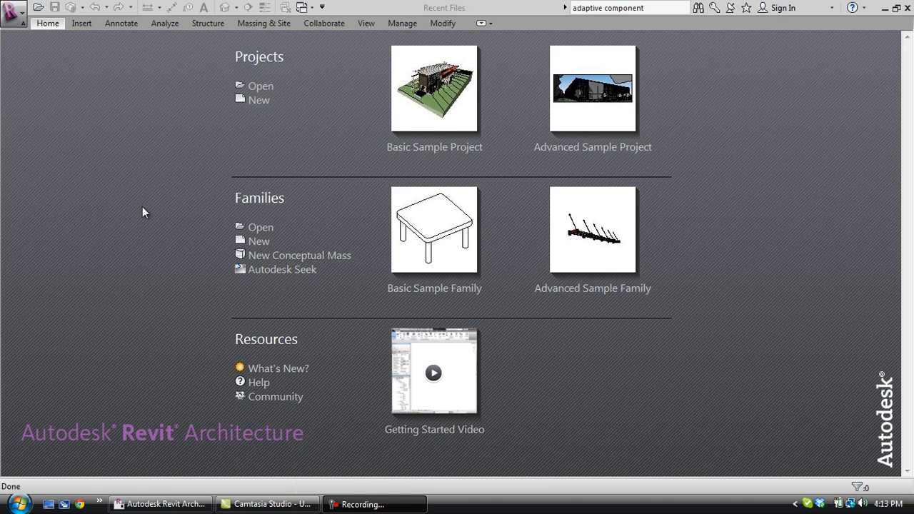
{"action": "mouse_move", "coordinate": [132, 179]}
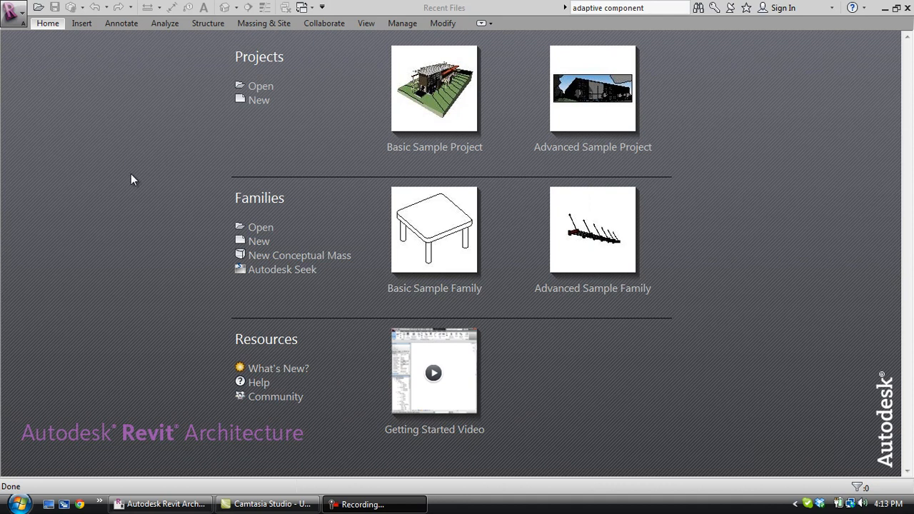
{"action": "mouse_move", "coordinate": [130, 179]}
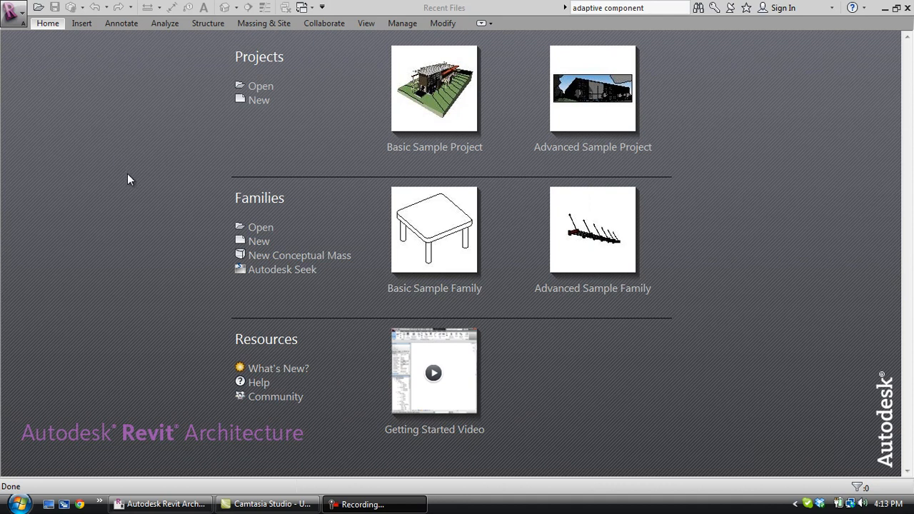
{"action": "mouse_move", "coordinate": [22, 27]}
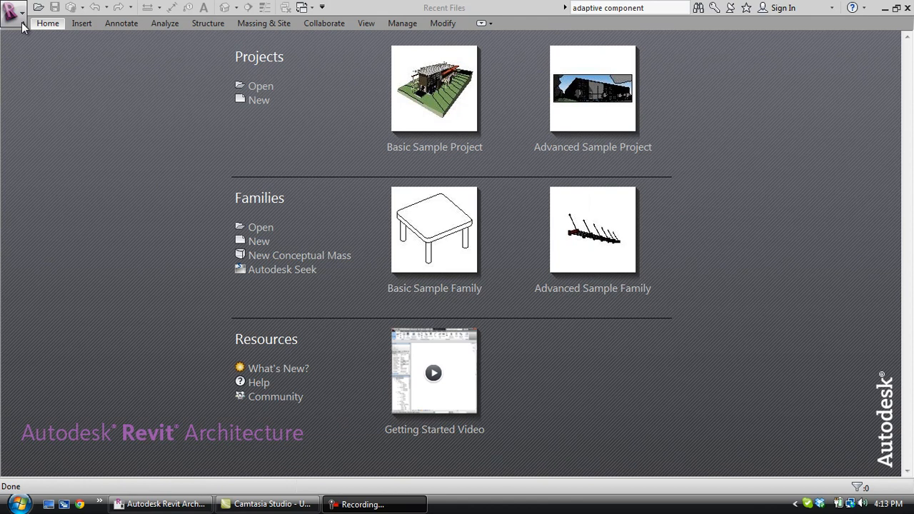
- Create a new conceptual mass family from the Mass.rft template
{"action": "left_click", "coordinate": [12, 8]}
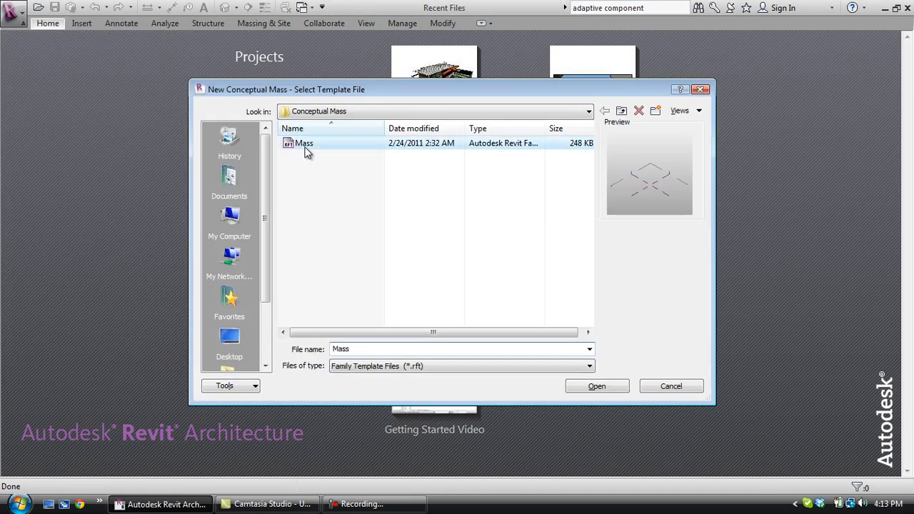
{"action": "mouse_move", "coordinate": [363, 153]}
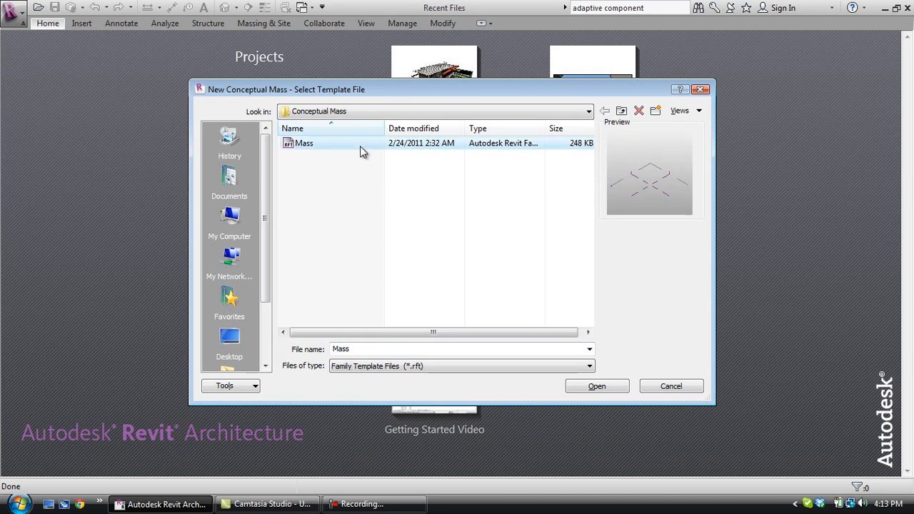
{"action": "left_click", "coordinate": [596, 386]}
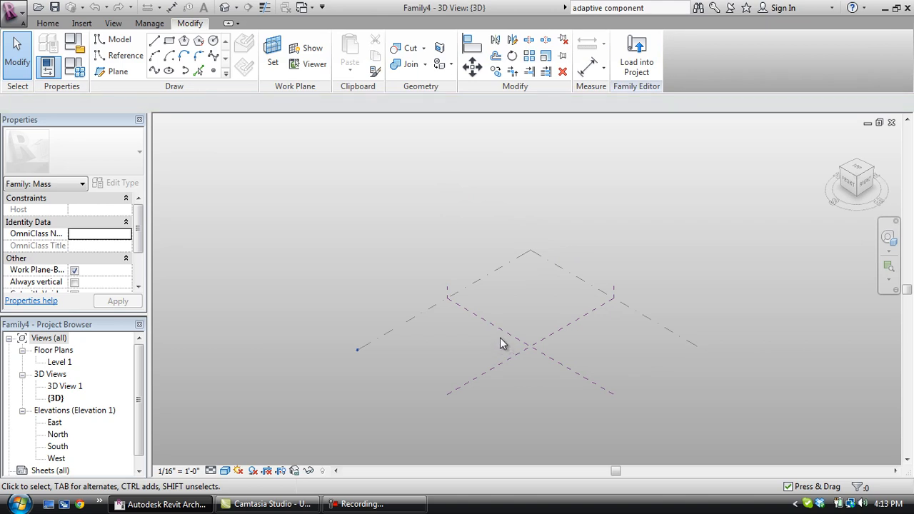
- Copy the front/back and left/right centre reference planes into offset parallel planes
{"action": "left_click", "coordinate": [505, 340]}
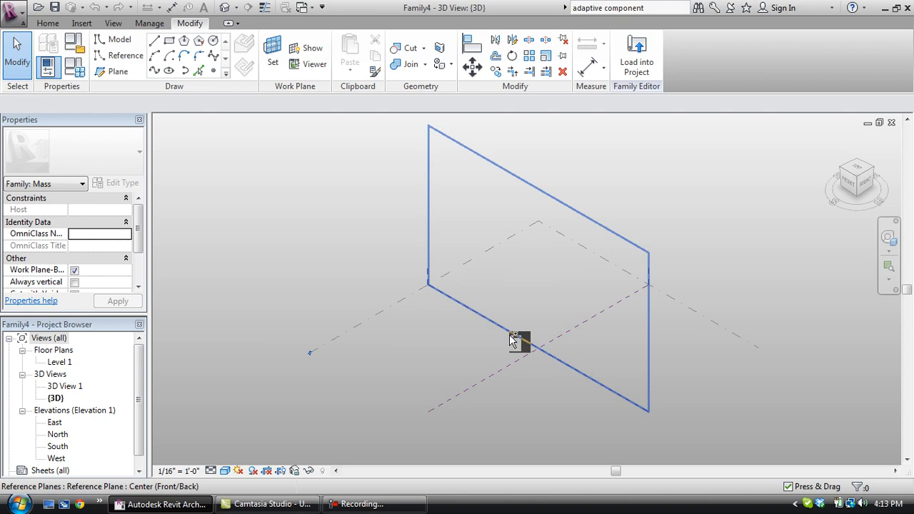
{"action": "left_click", "coordinate": [519, 340]}
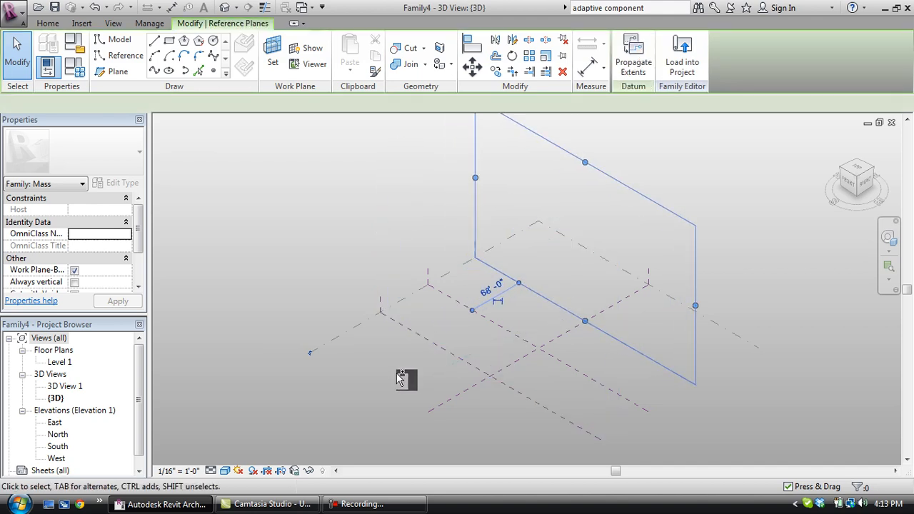
{"action": "left_click", "coordinate": [457, 385]}
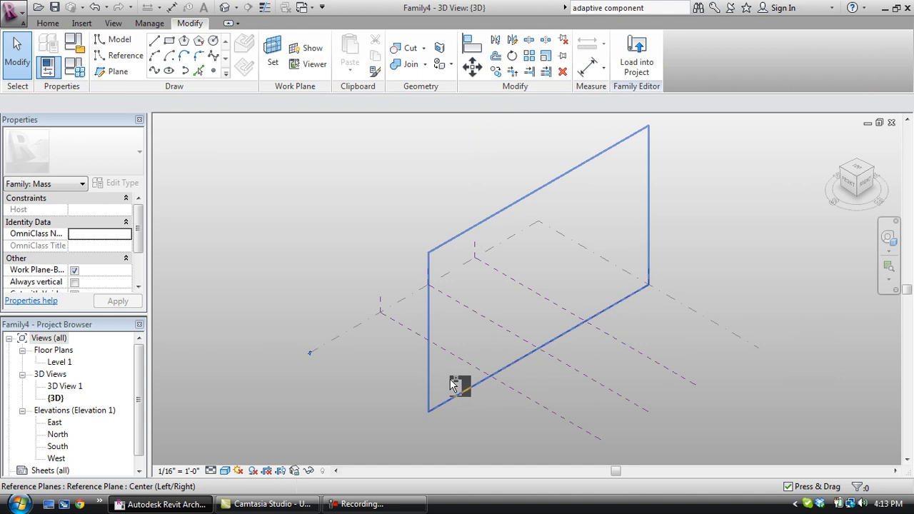
{"action": "left_click", "coordinate": [453, 385]}
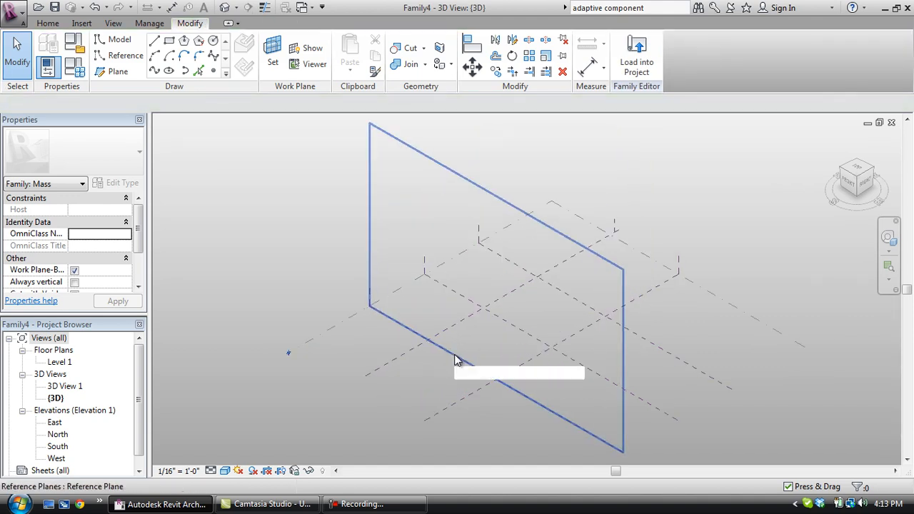
{"action": "left_click", "coordinate": [455, 361]}
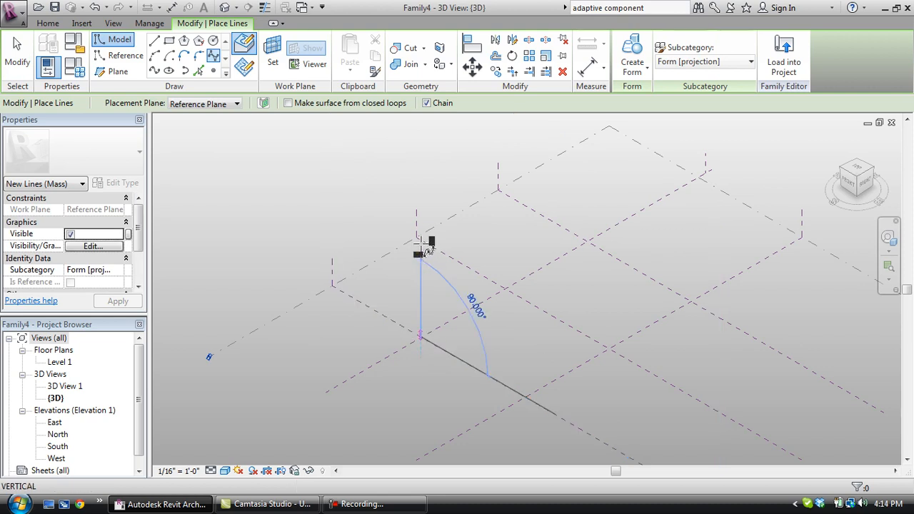
- Place control points for a curving spline rising from a grid intersection, then begin another spline
{"action": "left_click", "coordinate": [548, 176]}
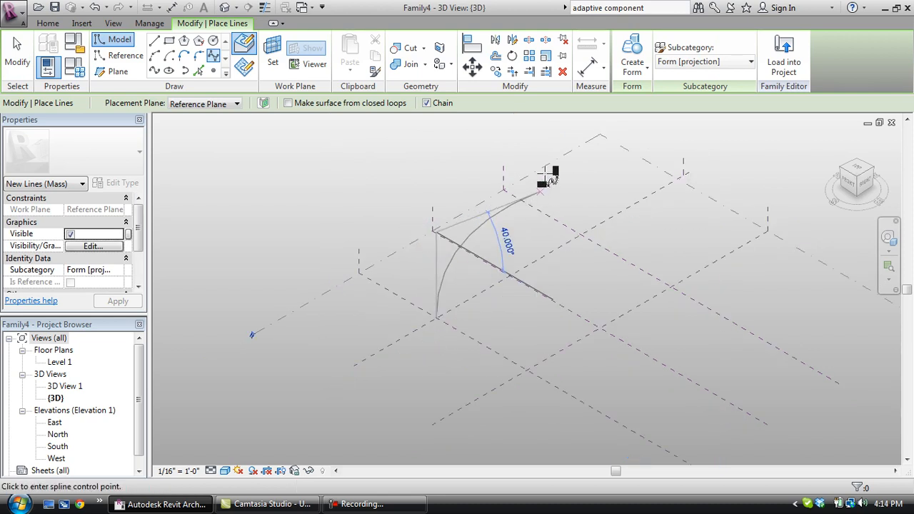
{"action": "left_click", "coordinate": [532, 253]}
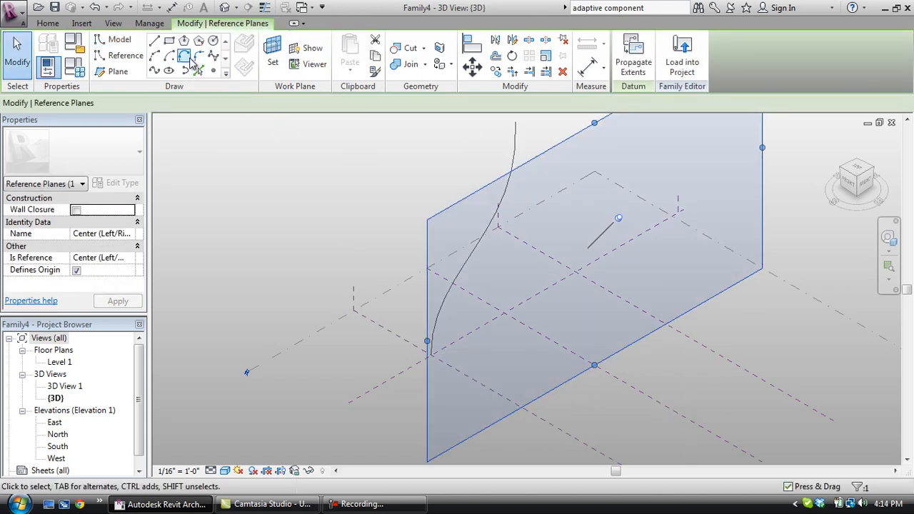
{"action": "left_click", "coordinate": [184, 56]}
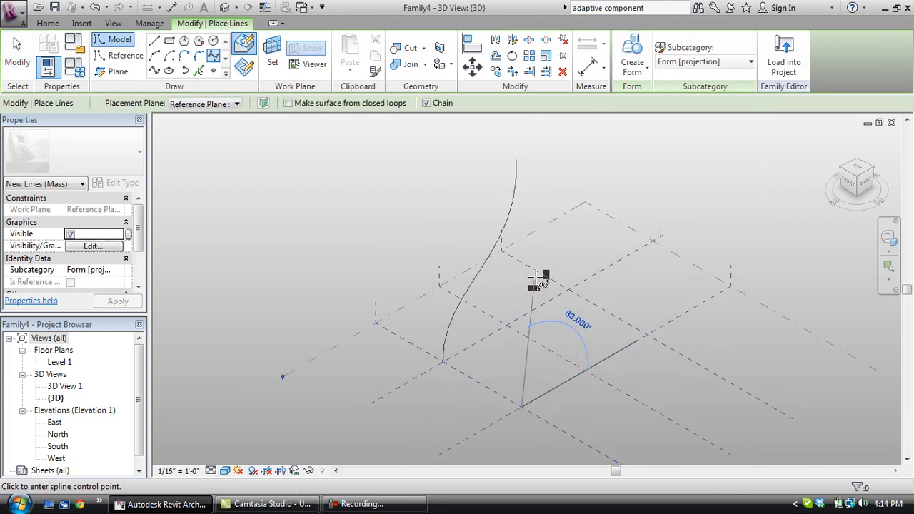
{"action": "mouse_move", "coordinate": [564, 331]}
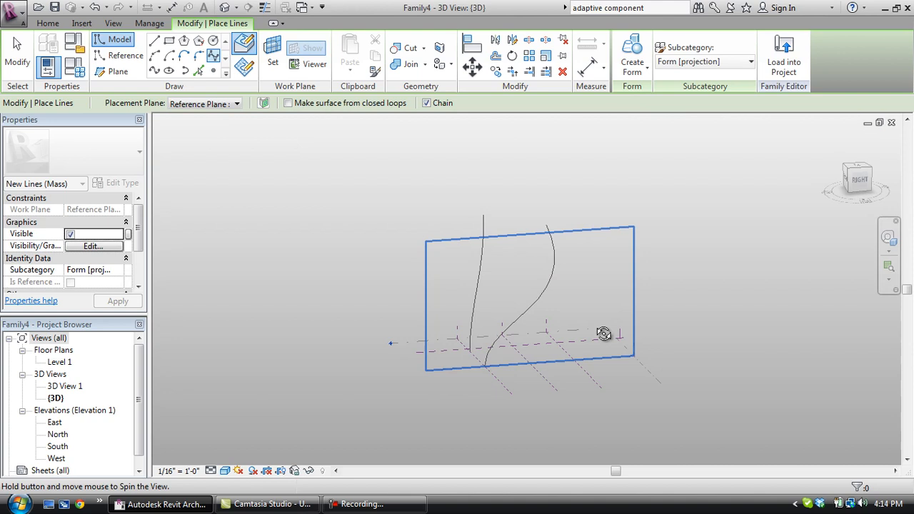
- Orbit the view sideways, then back to an angled view of the splines
{"action": "left_click_drag", "start_coordinate": [603, 333], "coordinate": [528, 405]}
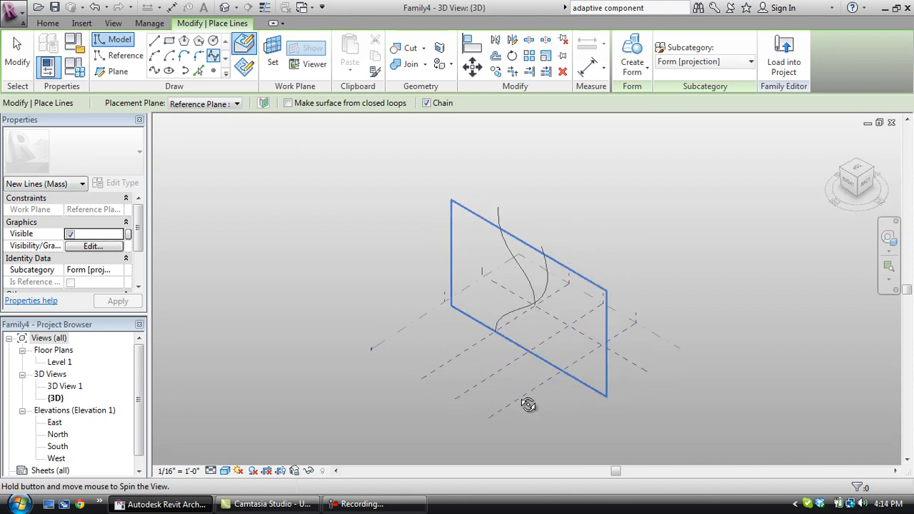
{"action": "left_click_drag", "start_coordinate": [528, 405], "coordinate": [529, 417]}
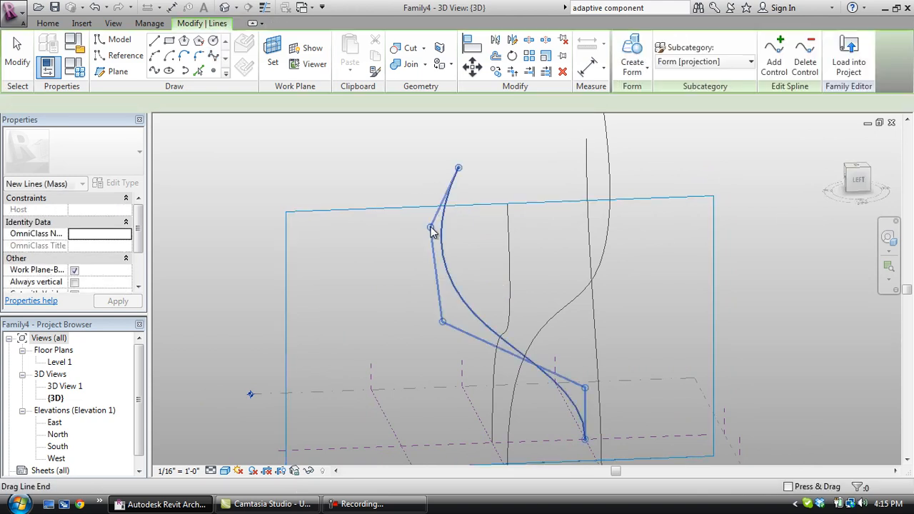
- Drag two control points of the newest spline to bend it into a matching twist
{"action": "left_click_drag", "start_coordinate": [431, 228], "coordinate": [443, 325]}
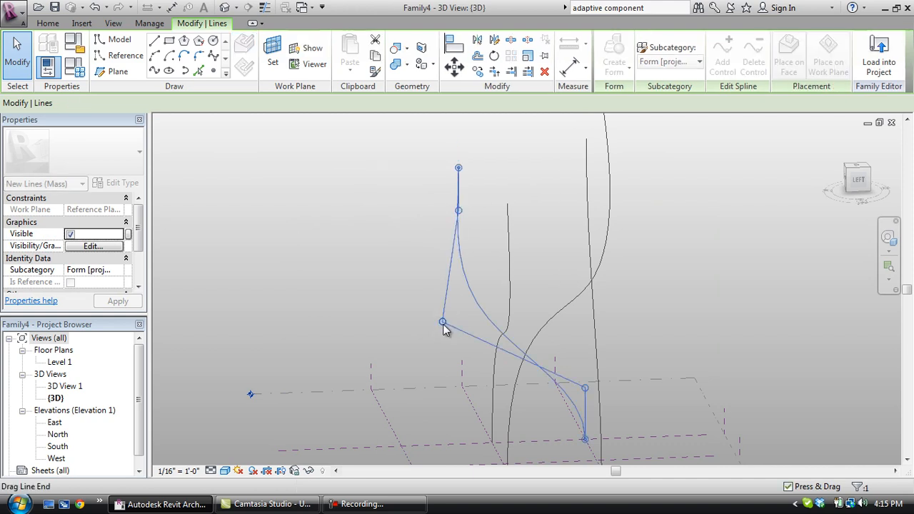
{"action": "left_click_drag", "start_coordinate": [442, 321], "coordinate": [476, 321]}
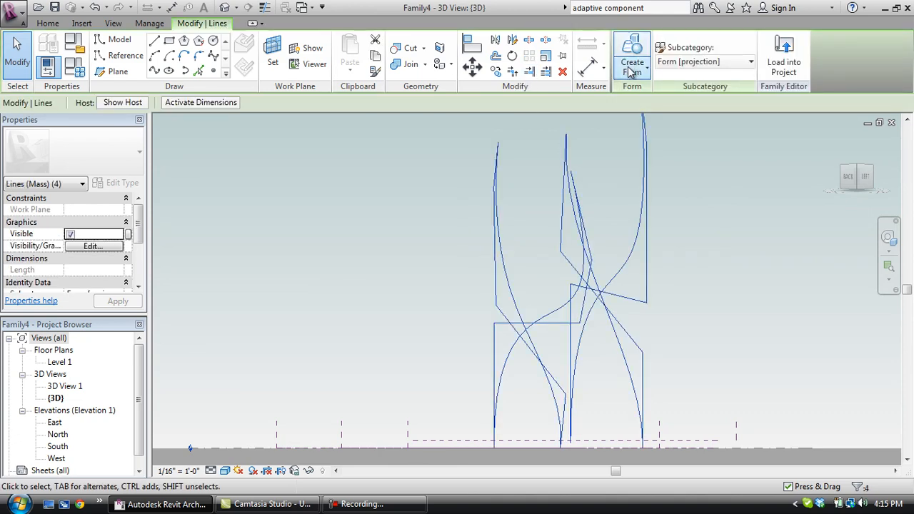
{"action": "left_click", "coordinate": [631, 61]}
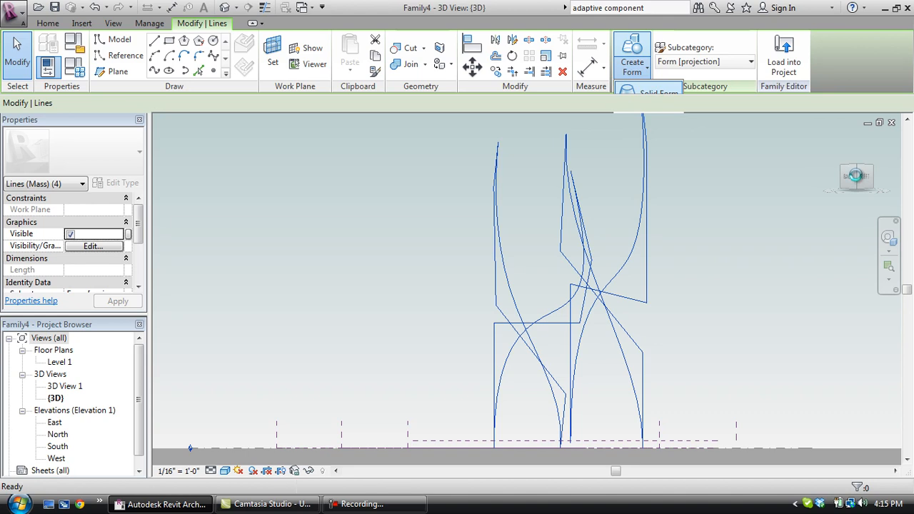
{"action": "left_click", "coordinate": [631, 60]}
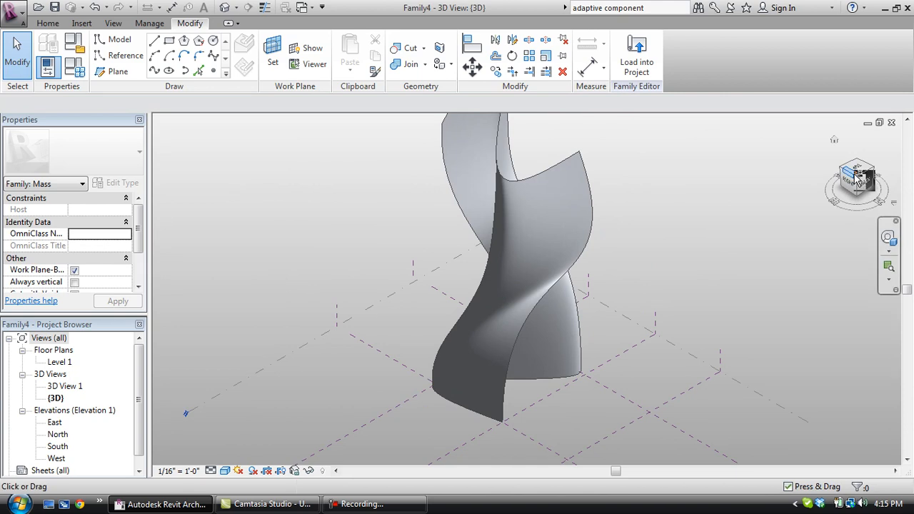
{"action": "left_click", "coordinate": [541, 324]}
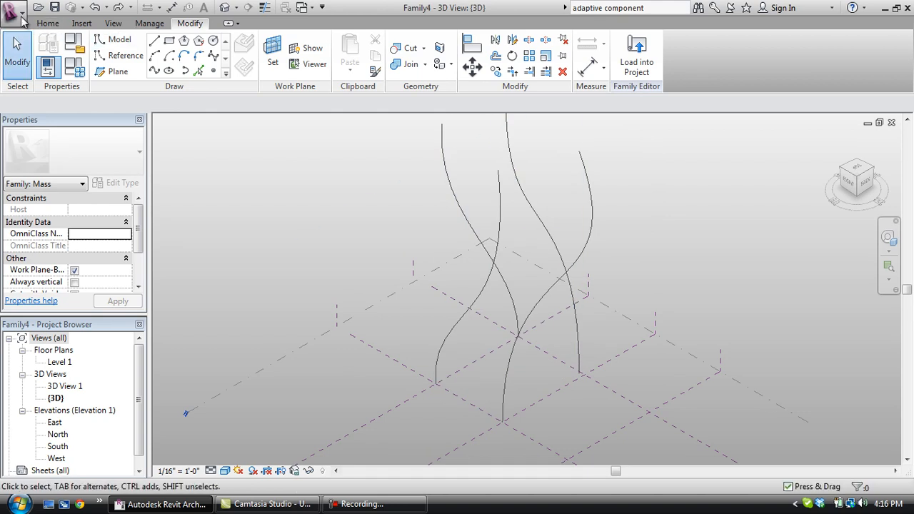
- Start a new family and browse into the English_I templates folder
{"action": "left_click", "coordinate": [13, 8]}
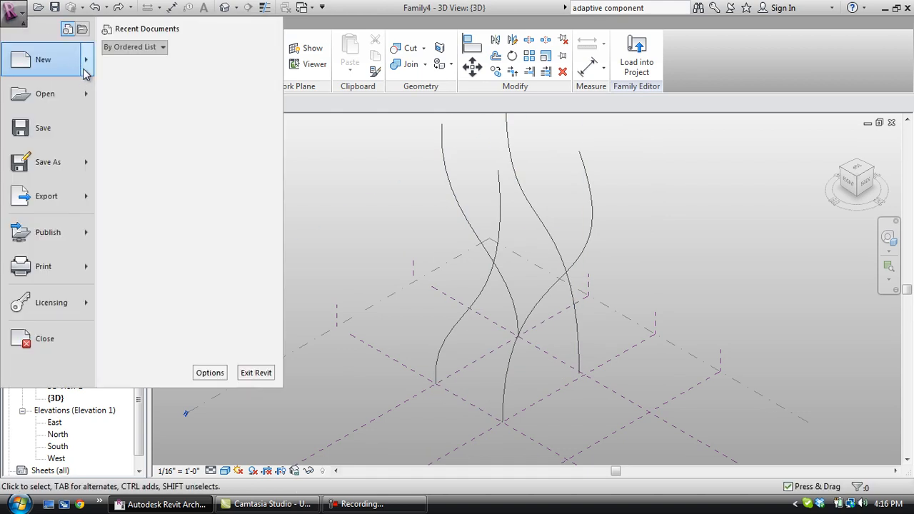
{"action": "mouse_move", "coordinate": [155, 81]}
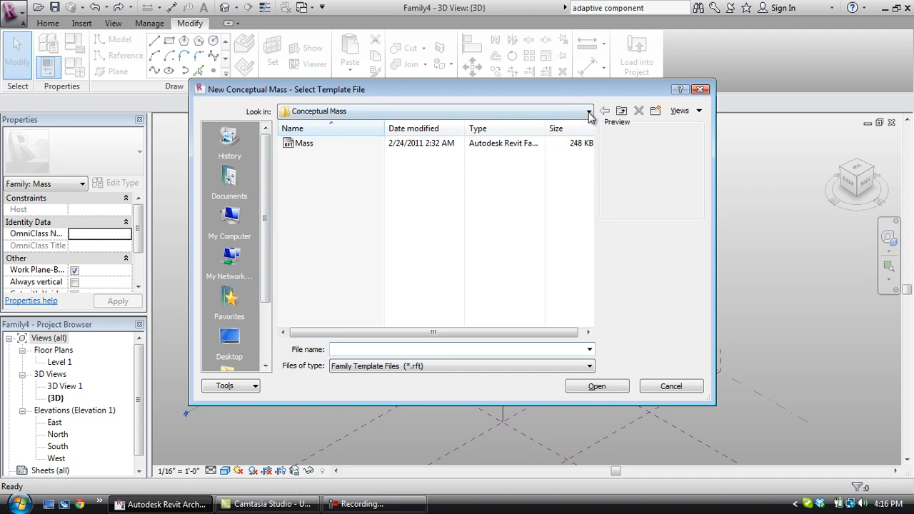
{"action": "left_click", "coordinate": [589, 110]}
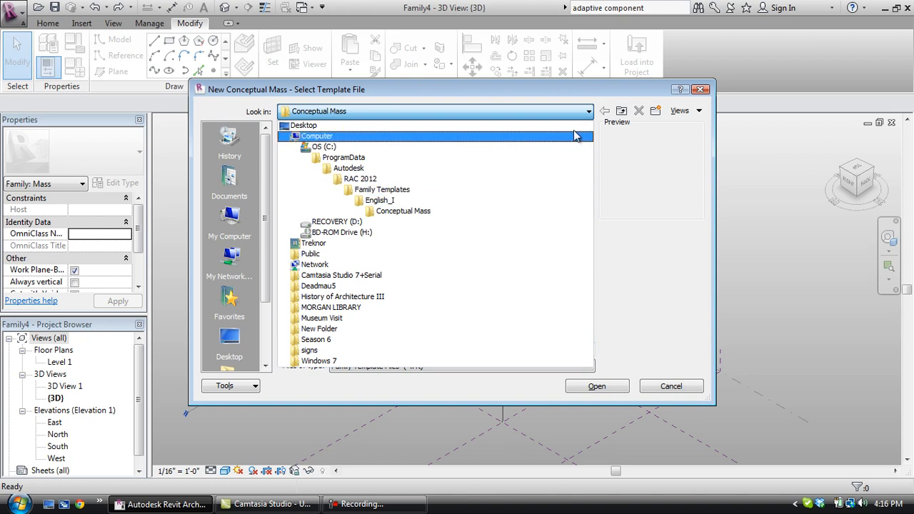
{"action": "double_click", "coordinate": [402, 211]}
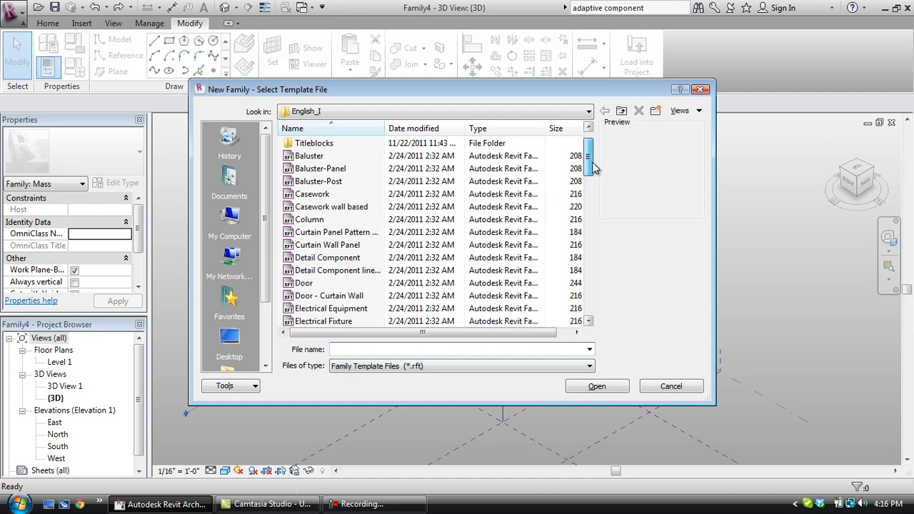
{"action": "scroll", "scroll_direction": "down", "scroll_amount": 3}
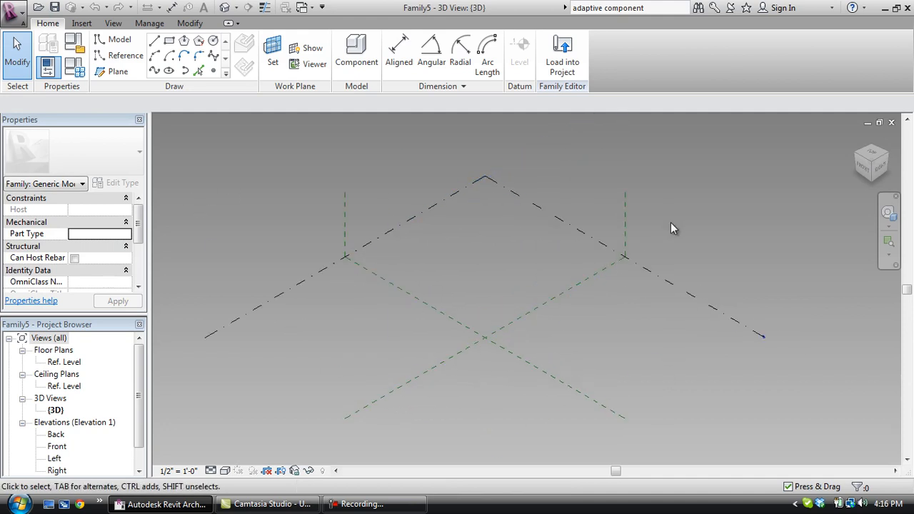
{"action": "mouse_move", "coordinate": [285, 91]}
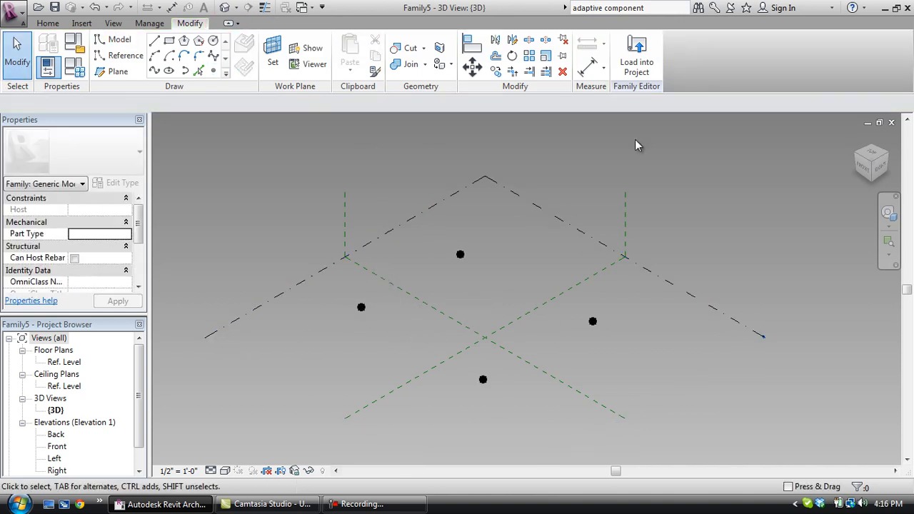
{"action": "mouse_move", "coordinate": [714, 112]}
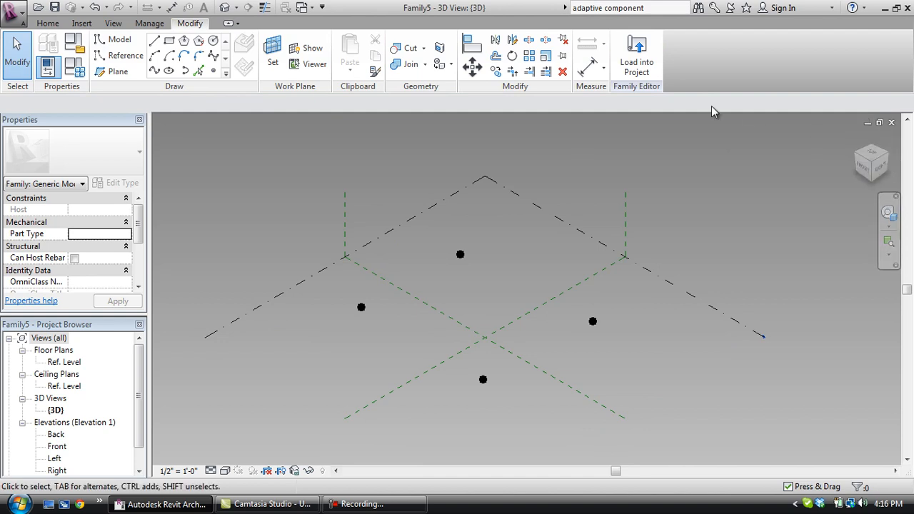
{"action": "mouse_move", "coordinate": [462, 255]}
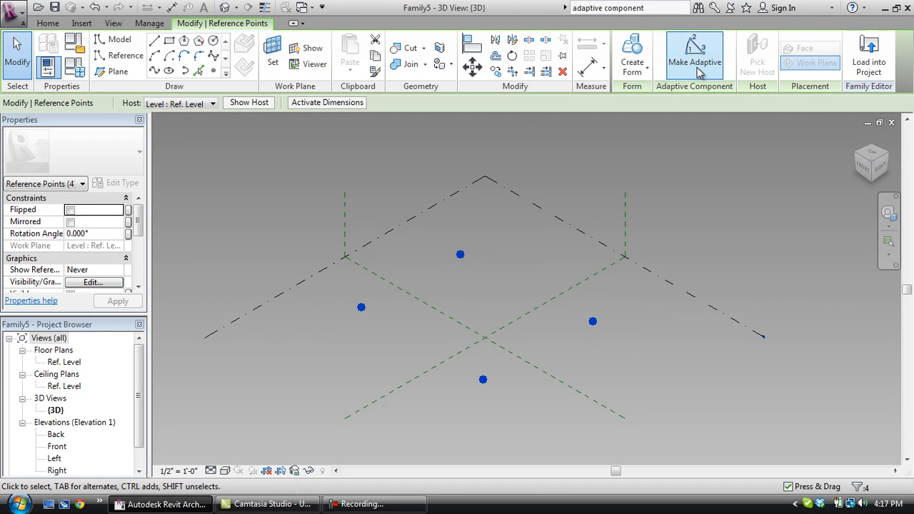
- Make the four selected reference points adaptive, numbering them 1 to 4
{"action": "left_click", "coordinate": [694, 55]}
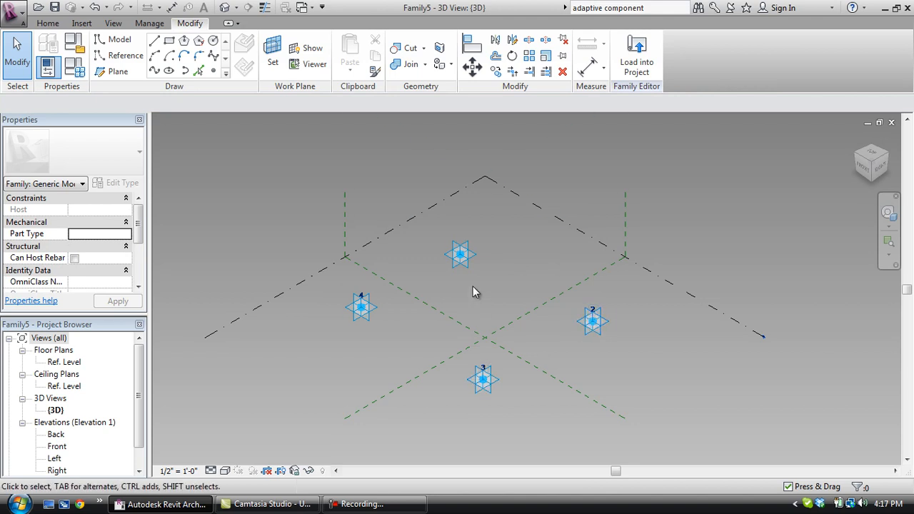
{"action": "mouse_move", "coordinate": [489, 243]}
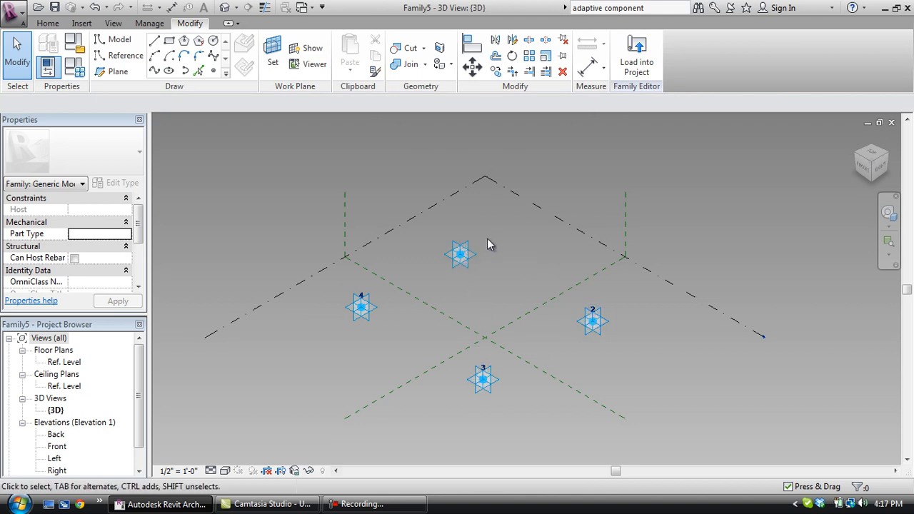
{"action": "left_click", "coordinate": [593, 321]}
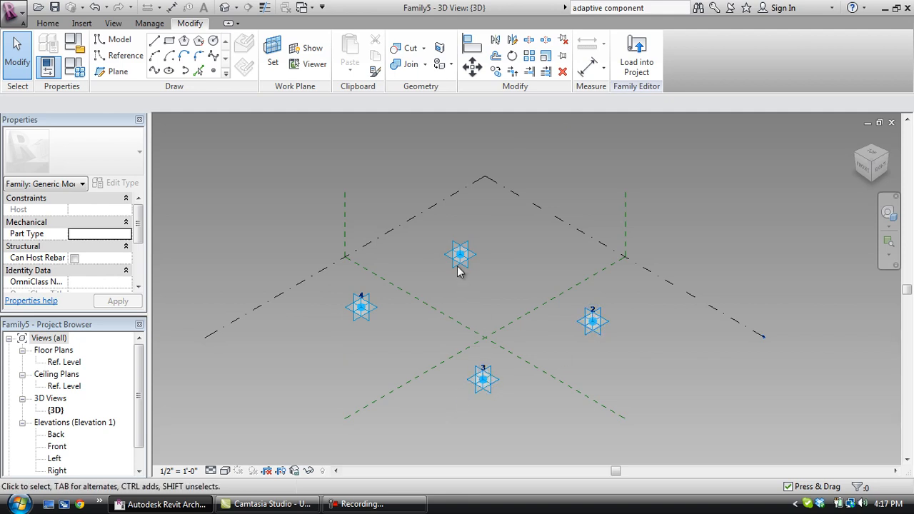
{"action": "mouse_move", "coordinate": [535, 276]}
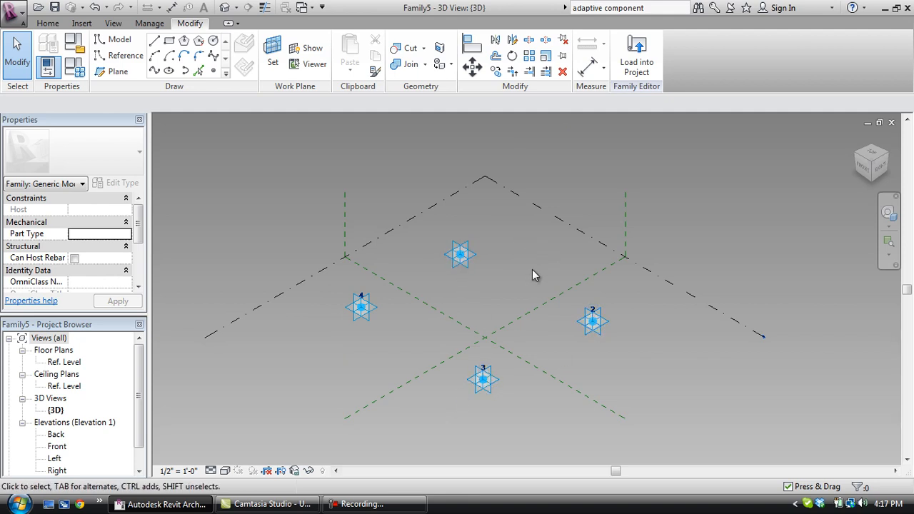
{"action": "mouse_move", "coordinate": [311, 78]}
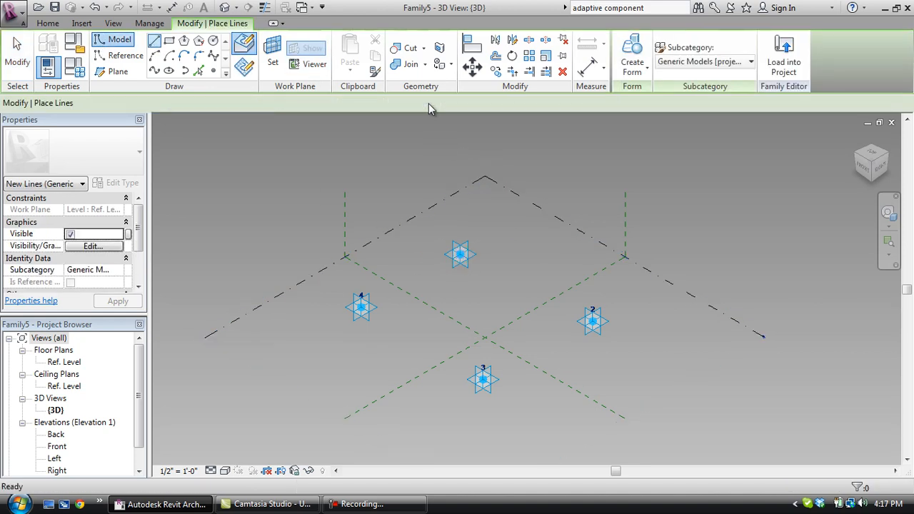
- Enable 3D snapping and start the model line at adaptive point 1
{"action": "left_click", "coordinate": [461, 255]}
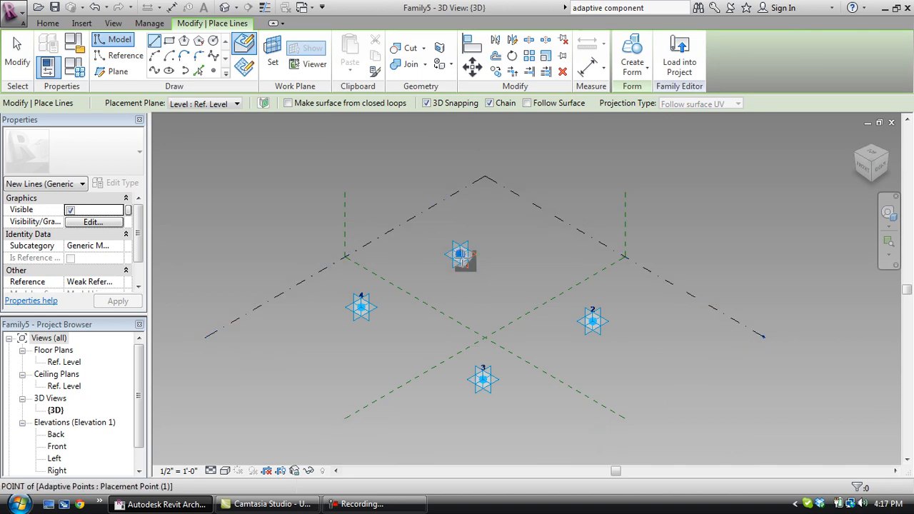
{"action": "left_click", "coordinate": [592, 321]}
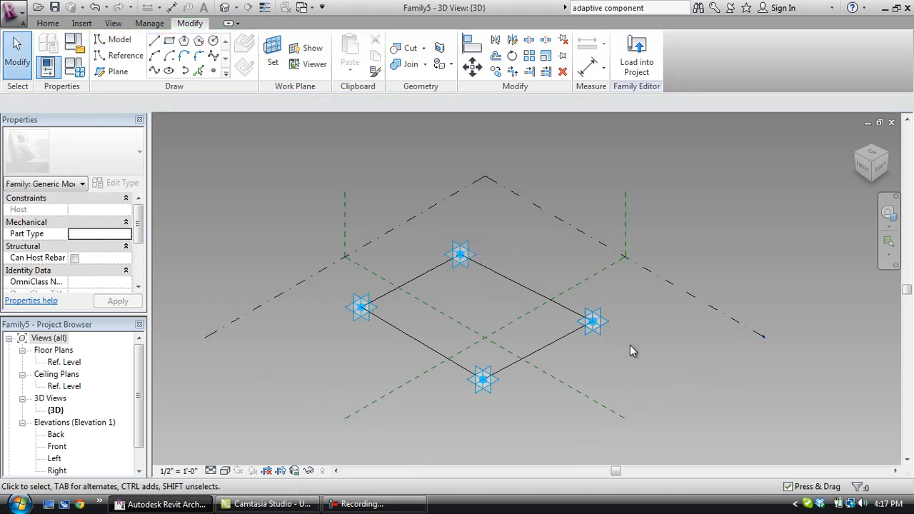
{"action": "mouse_move", "coordinate": [302, 384]}
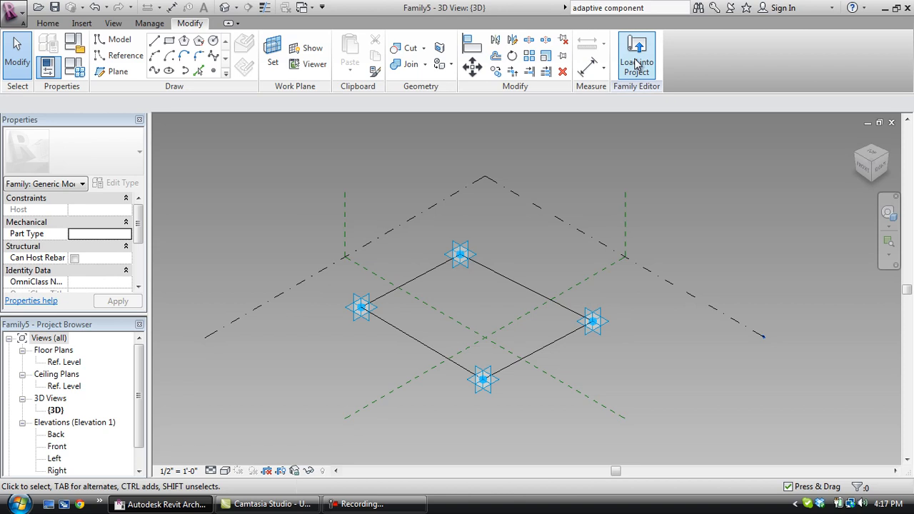
- Load the square profile into the tower family and place its base instance on the splines
{"action": "left_click", "coordinate": [636, 60]}
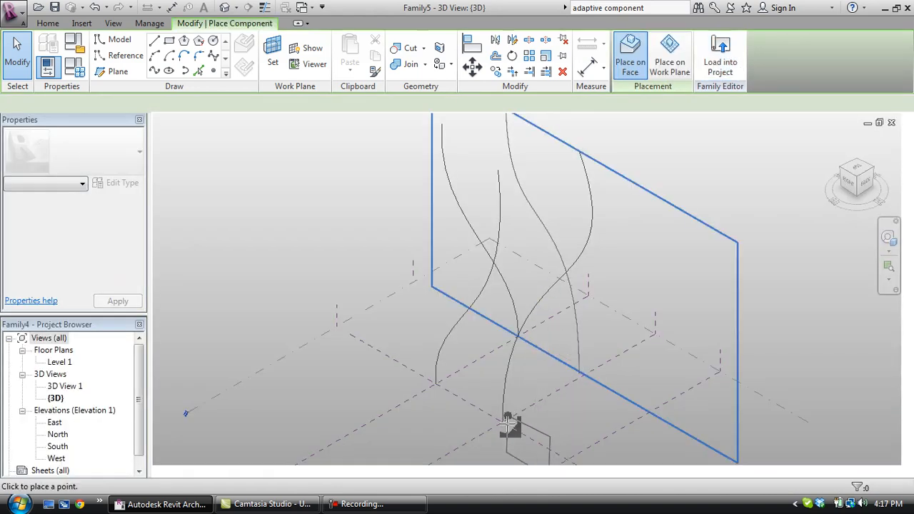
{"action": "left_click", "coordinate": [507, 424]}
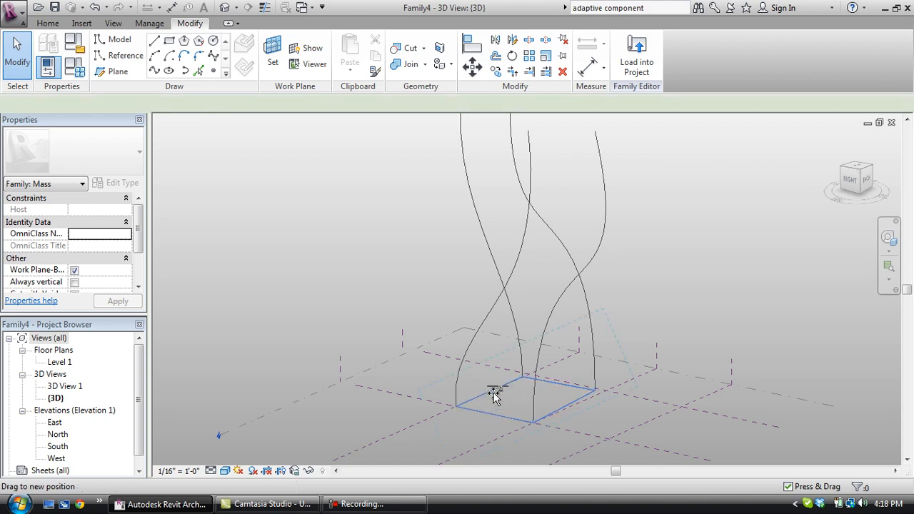
{"action": "left_click", "coordinate": [496, 391]}
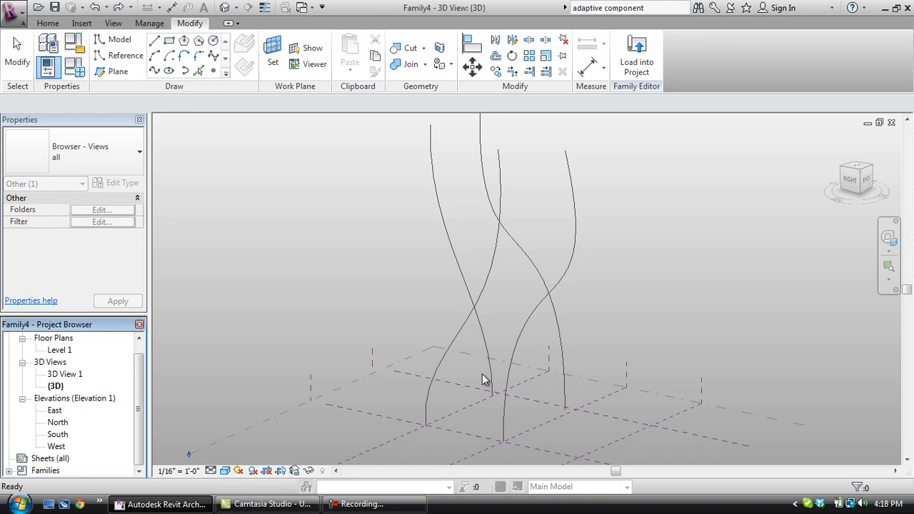
{"action": "mouse_move", "coordinate": [218, 192]}
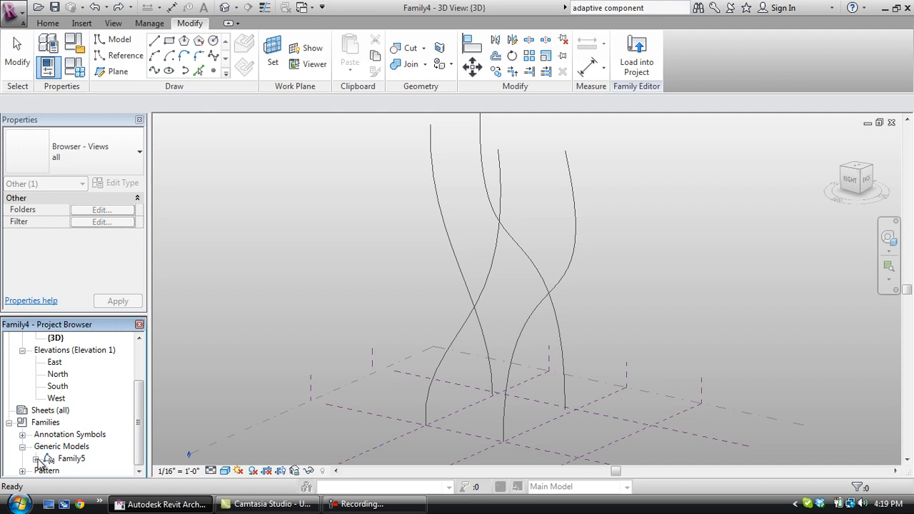
- Open the Family5 context menu in the Project Browser to create another instance
{"action": "right_click", "coordinate": [72, 458]}
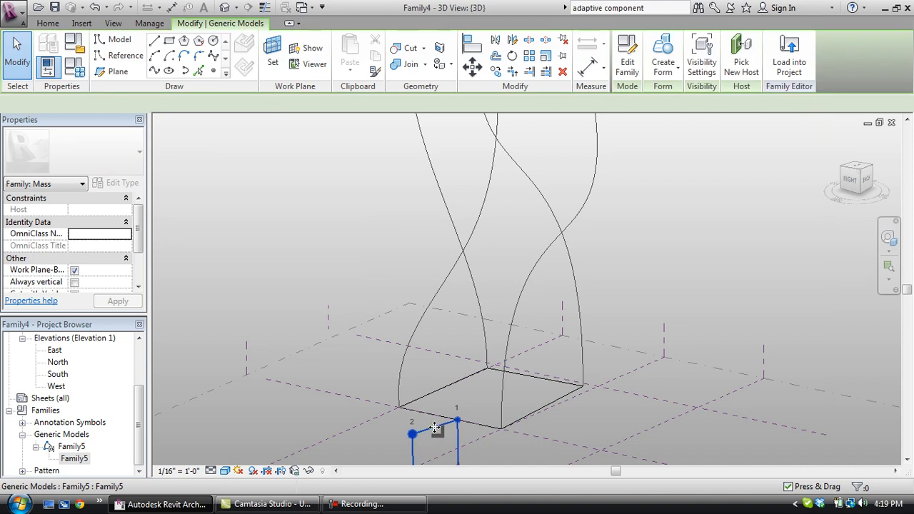
- Place two more Family5 square profiles on the splines at increasing heights, up to the tops
{"action": "left_click", "coordinate": [436, 428]}
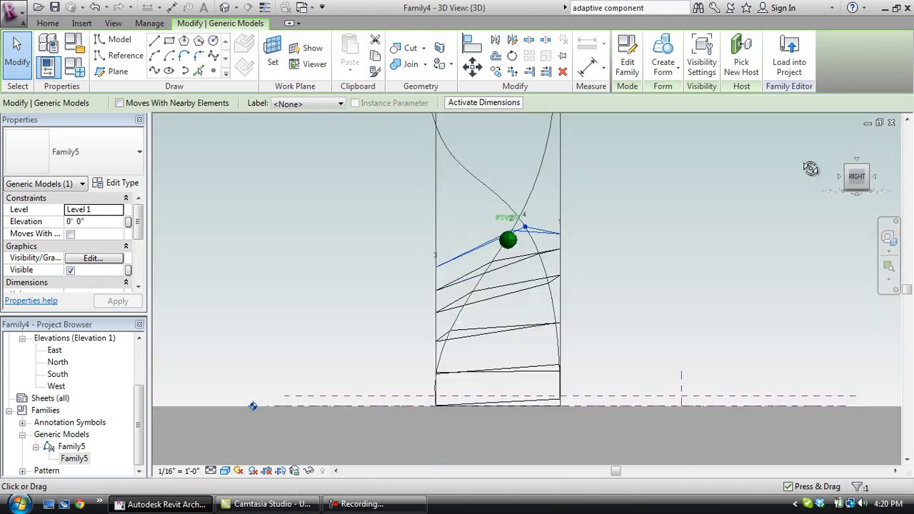
{"action": "left_click", "coordinate": [507, 241]}
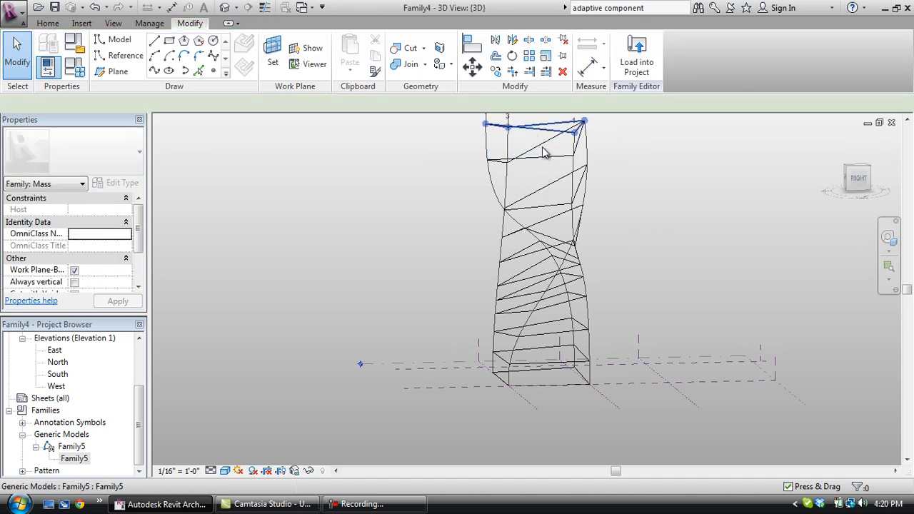
- Select the stacked profiles and base, then attempt a Solid Form, which fails with a self-intersection error
{"action": "left_click", "coordinate": [536, 142]}
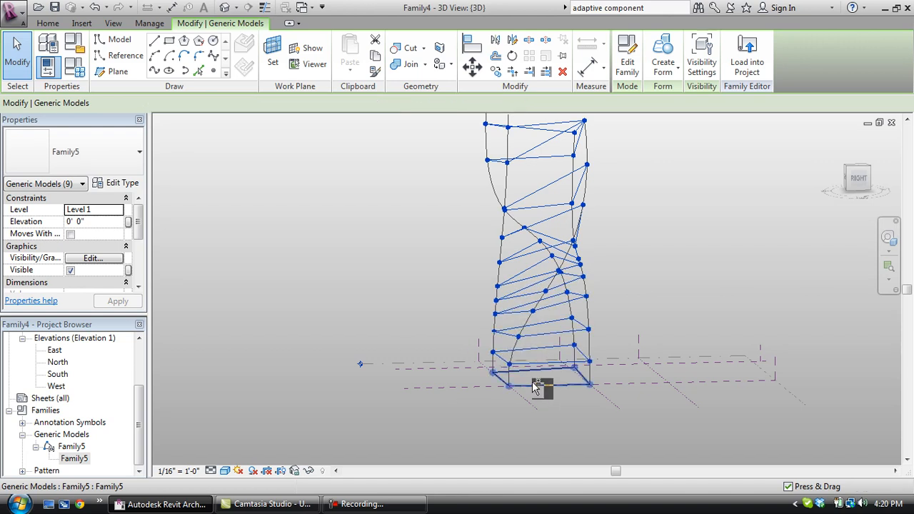
{"action": "left_click", "coordinate": [544, 390]}
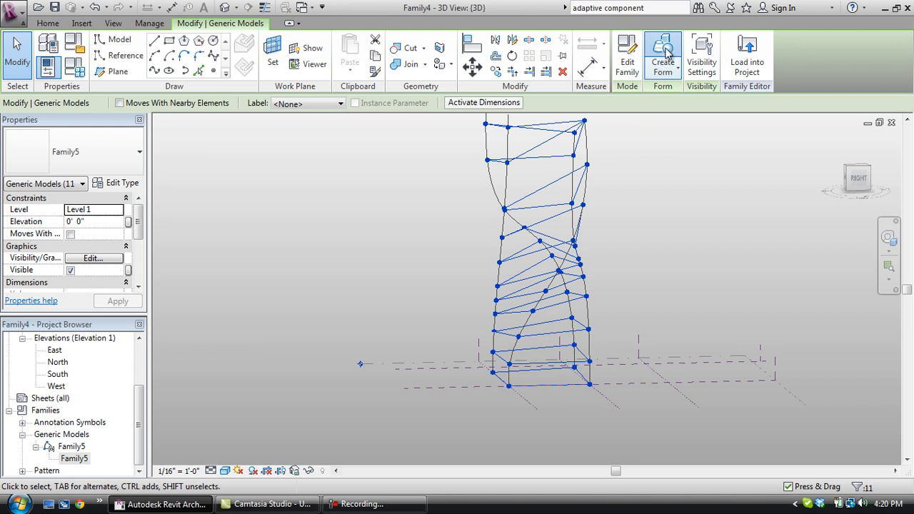
{"action": "left_click", "coordinate": [662, 56]}
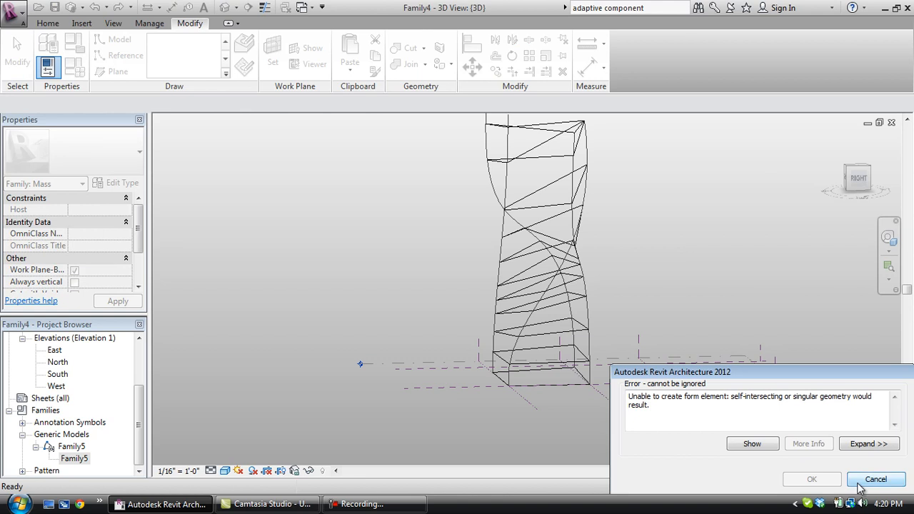
- Dismiss the form error, then select one of the twisting edge splines of the lofted tower
{"action": "left_click", "coordinate": [875, 479]}
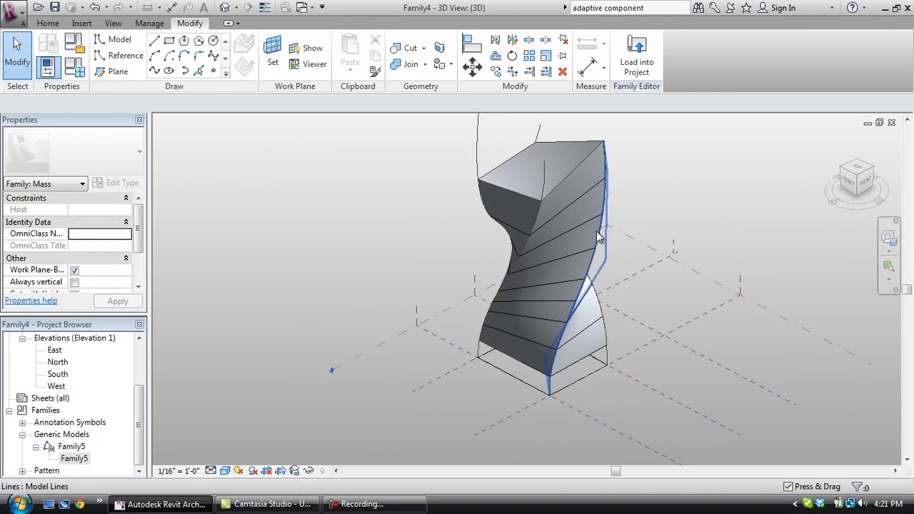
{"action": "left_click", "coordinate": [599, 236]}
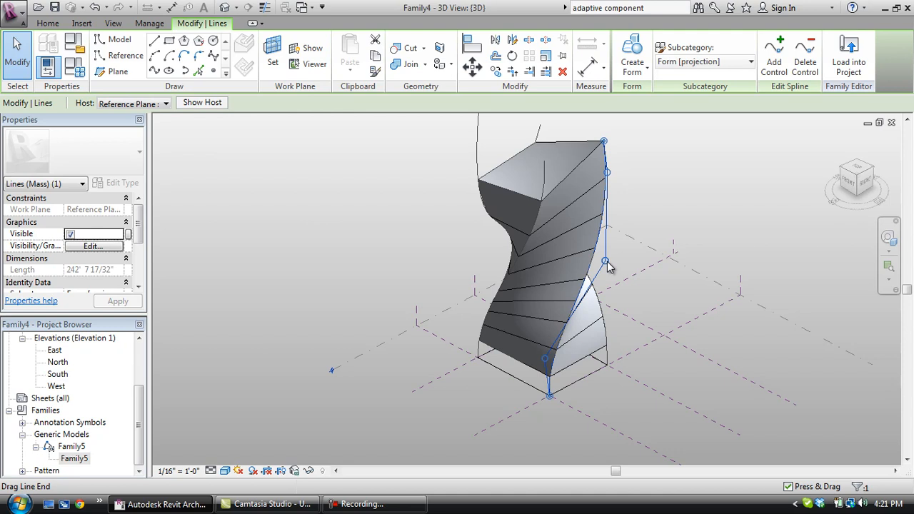